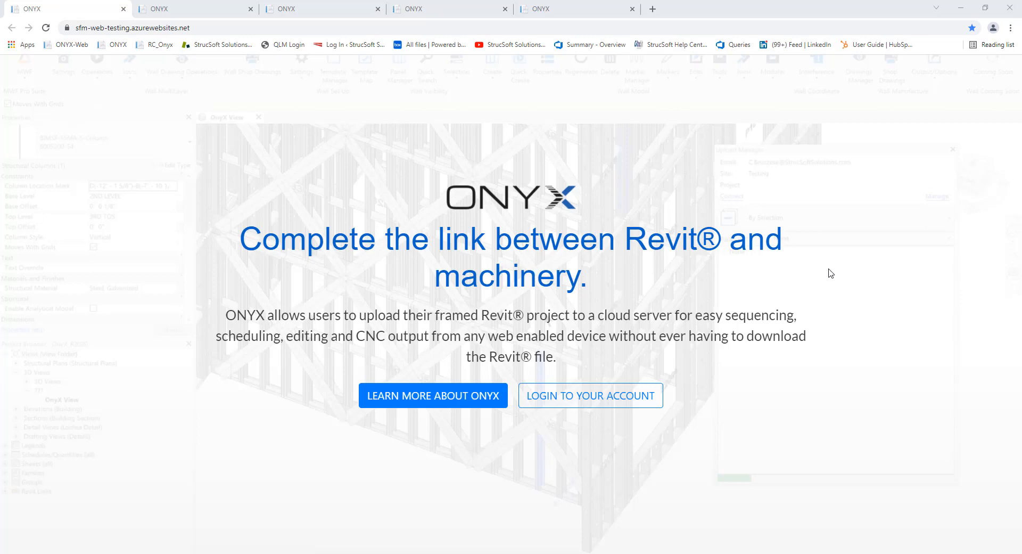
mouse_move(718, 274)
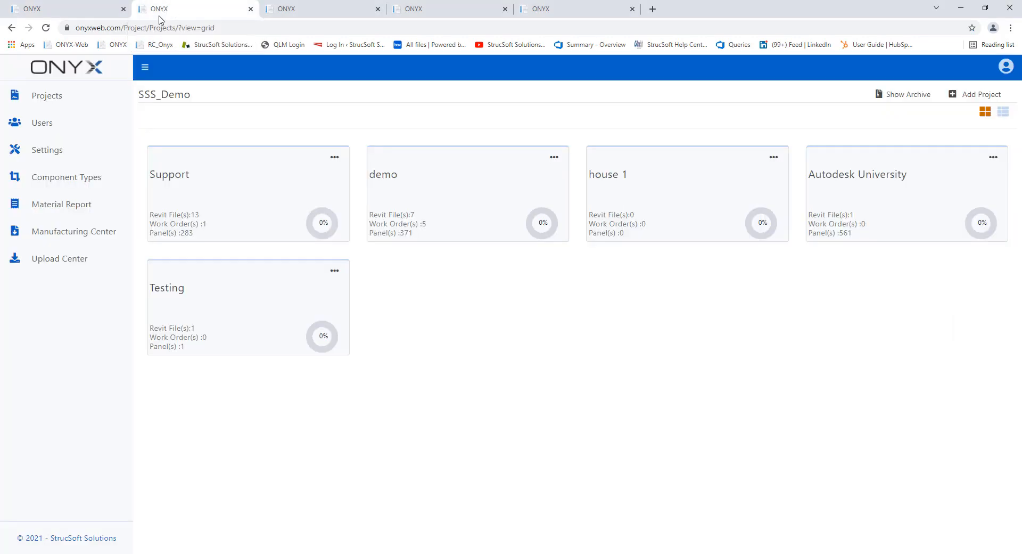
Step: Go to the demo project's Wall panels list and bring up Panel70's detail page
left_click(59, 258)
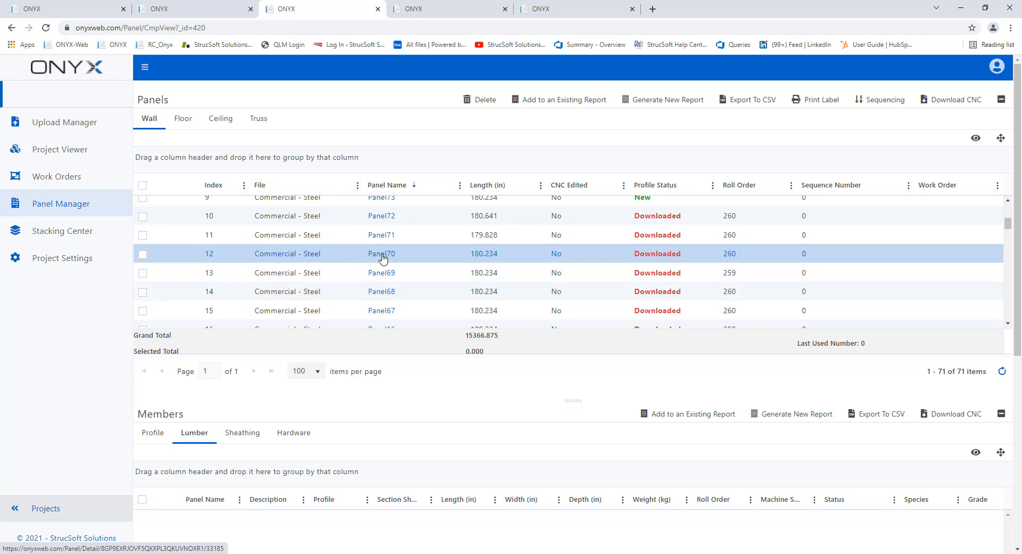
mouse_move(406, 154)
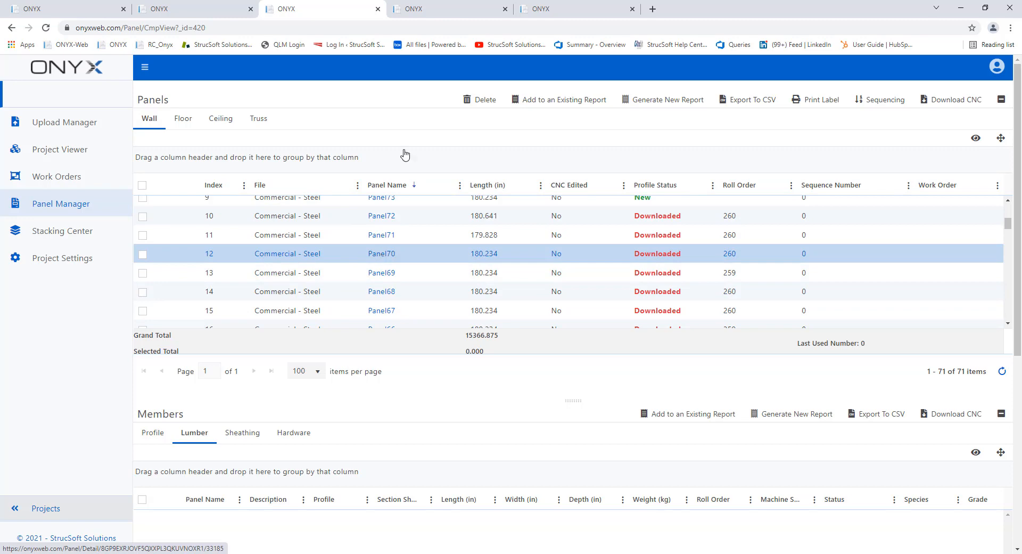
left_click(381, 254)
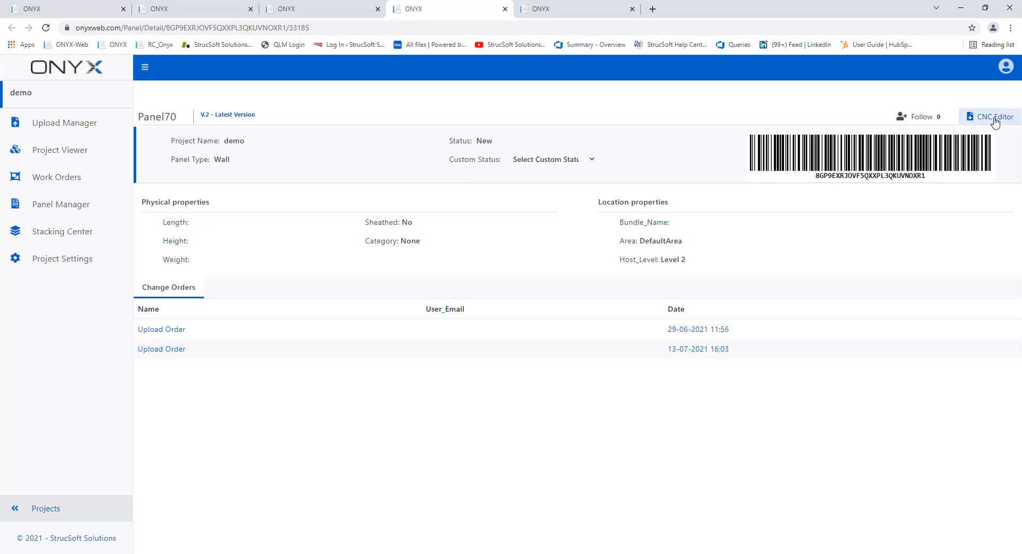
mouse_move(993, 116)
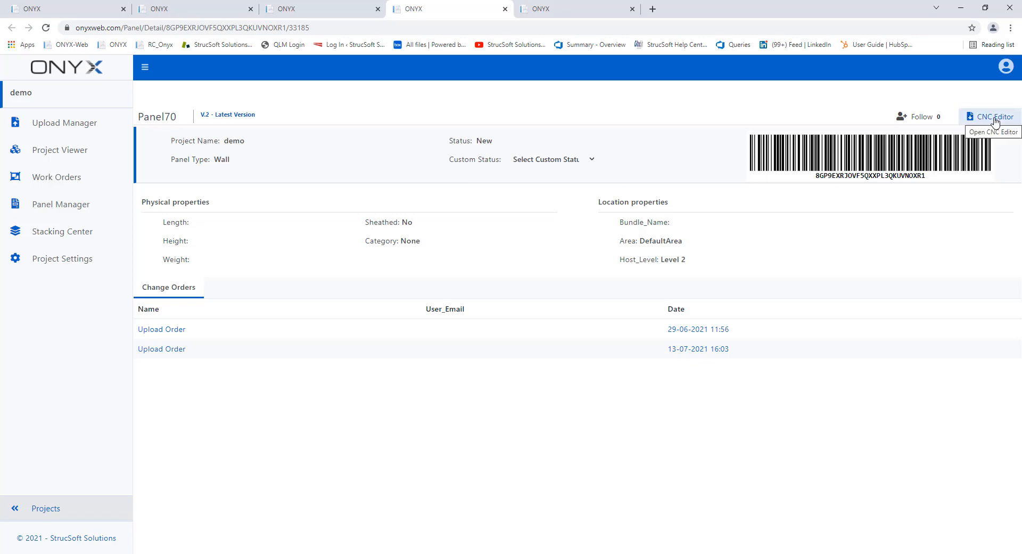
Step: Launch the CNC Editor for Panel70, briefly selecting the header member above the opening
left_click(991, 116)
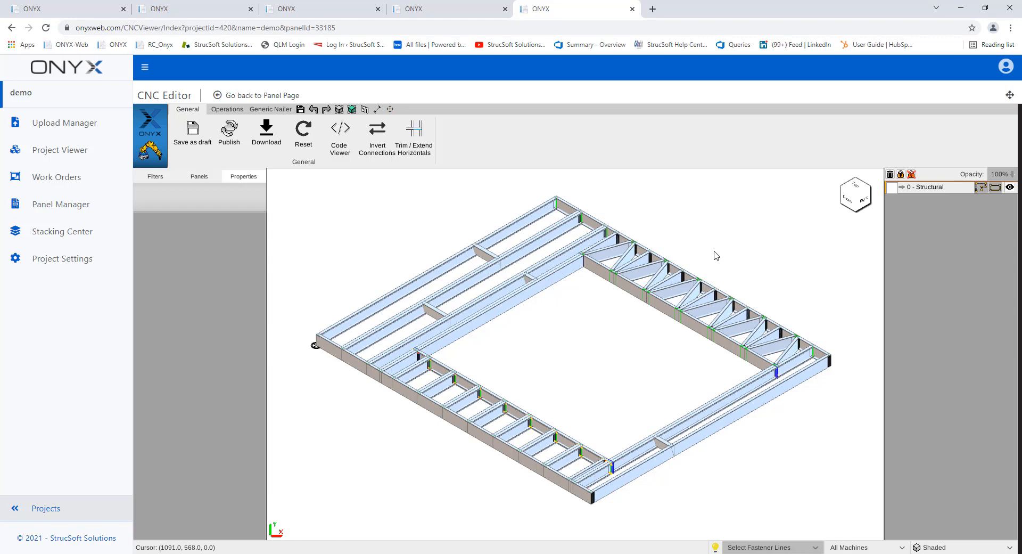
mouse_move(709, 253)
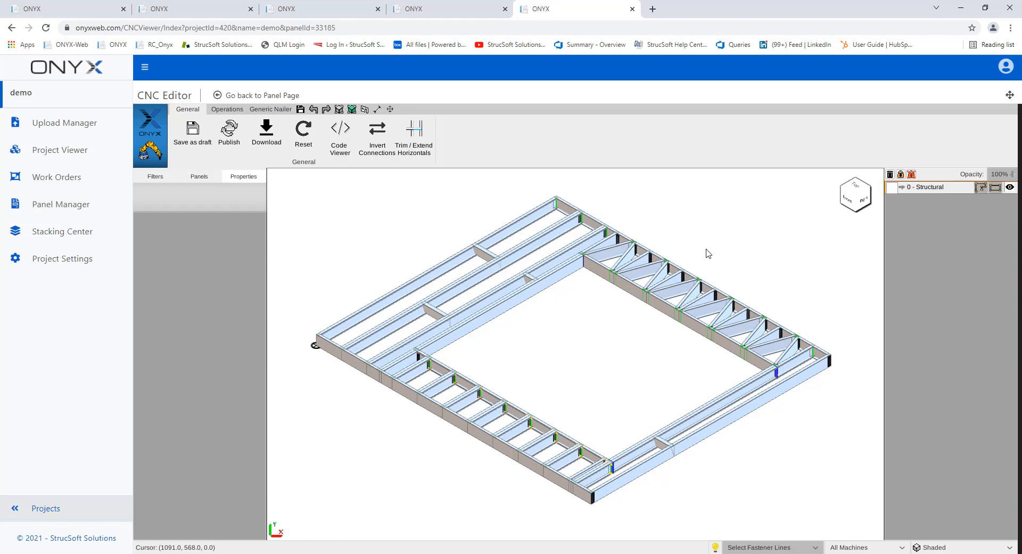
mouse_move(620, 319)
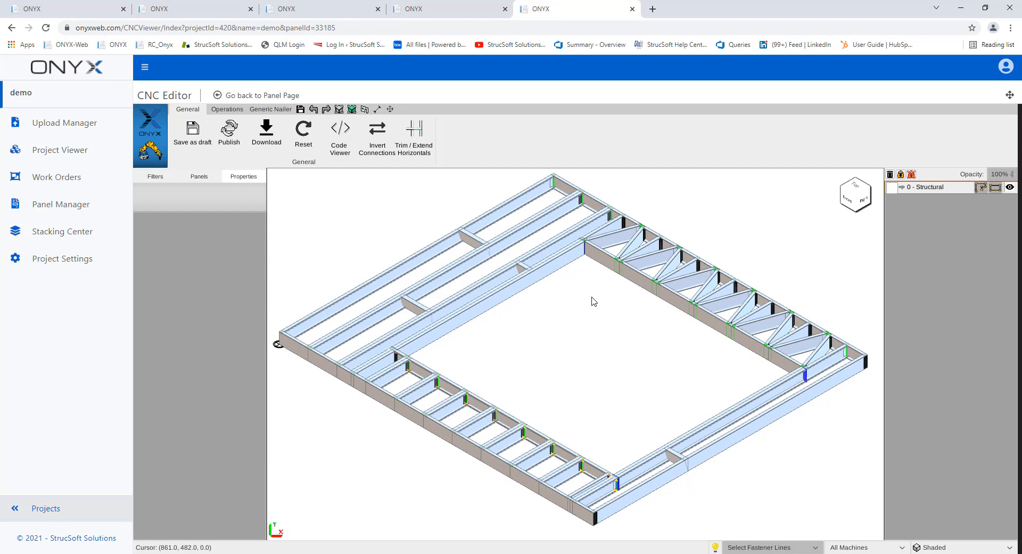
left_click(616, 267)
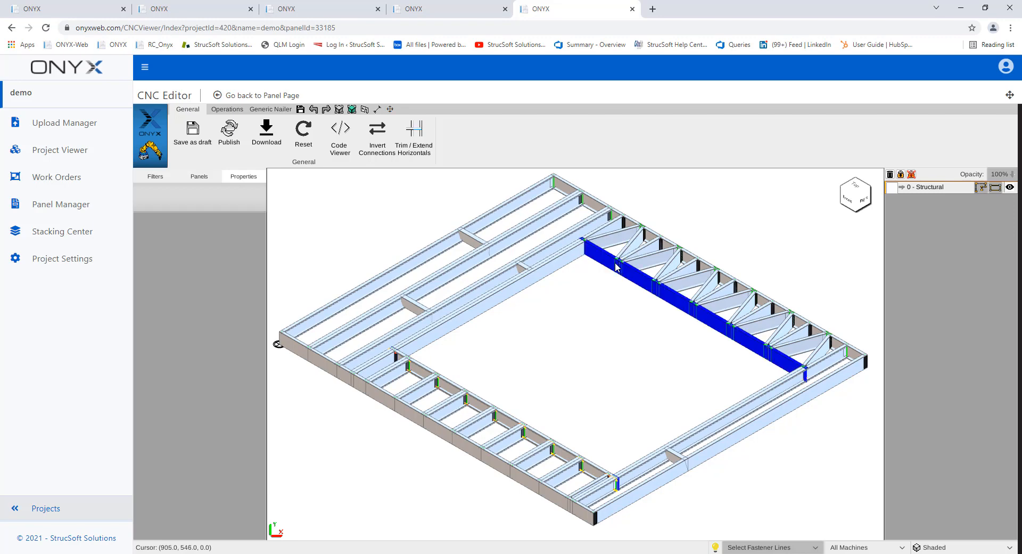
left_click(598, 318)
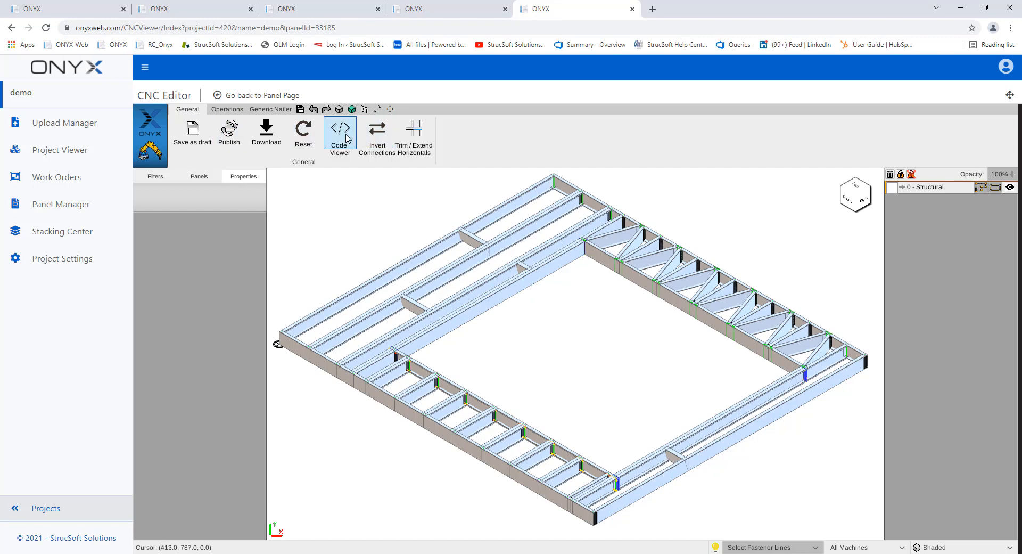
Step: Show the Code Viewer beside the model and review the Shaded display-mode options
left_click(339, 132)
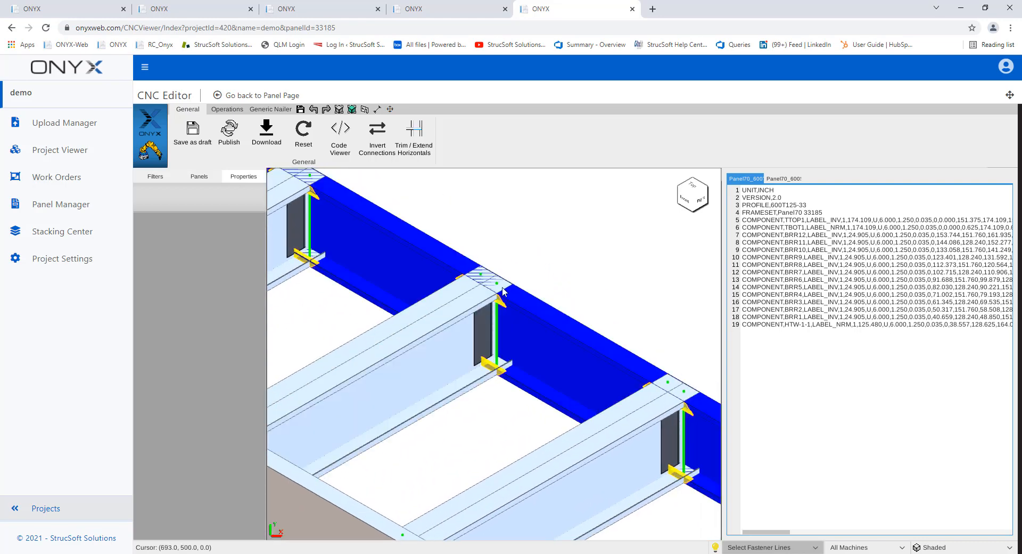
left_click(934, 547)
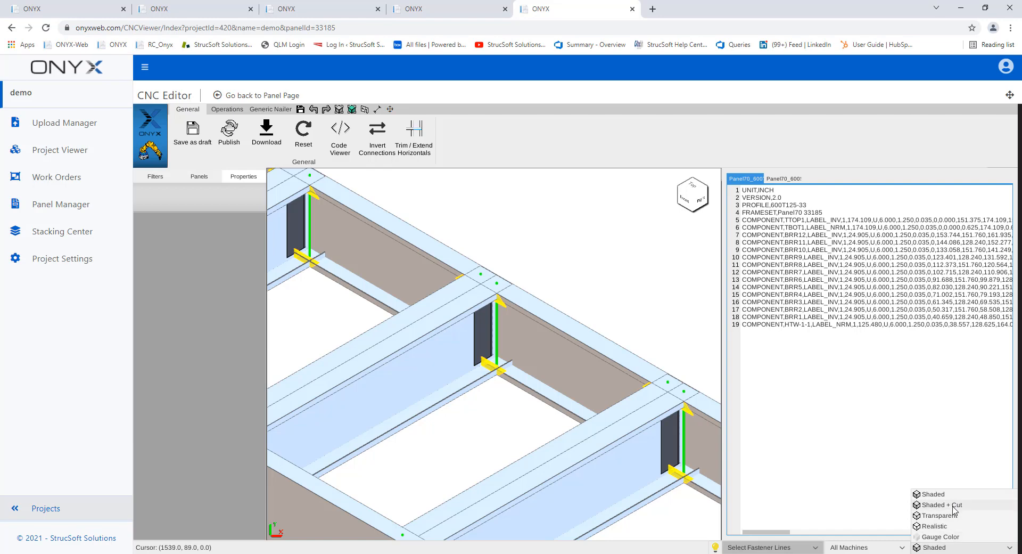
mouse_move(948, 519)
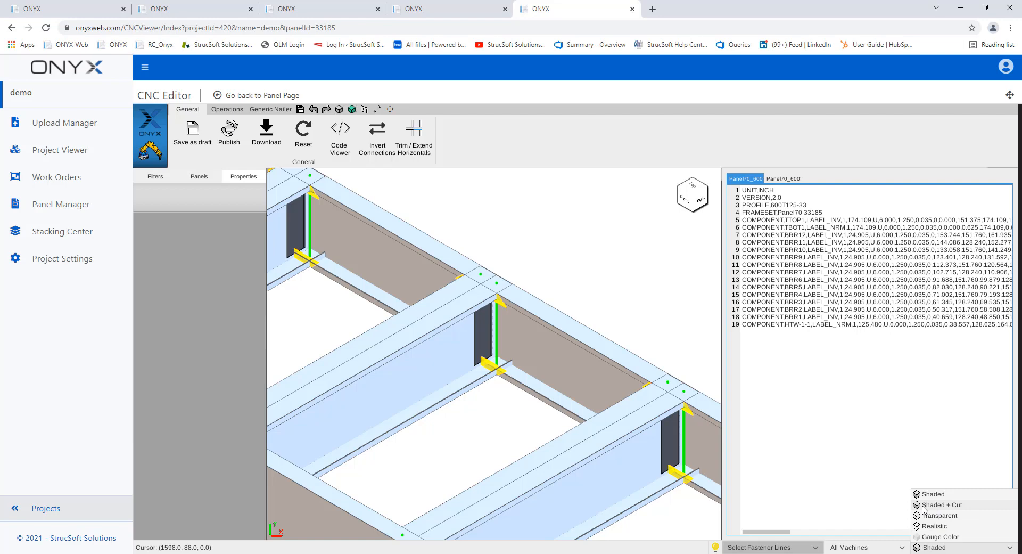
mouse_move(471, 270)
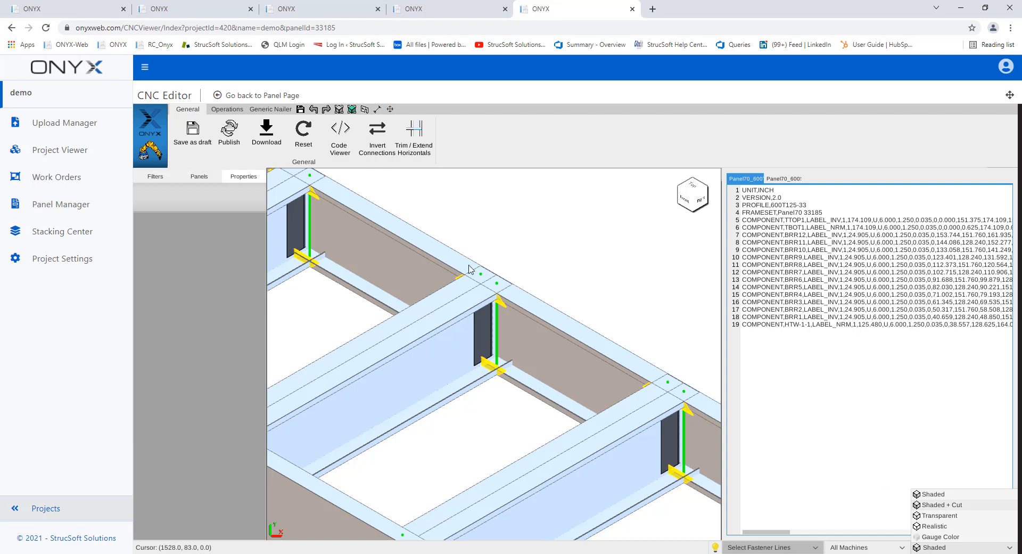
left_click(942, 504)
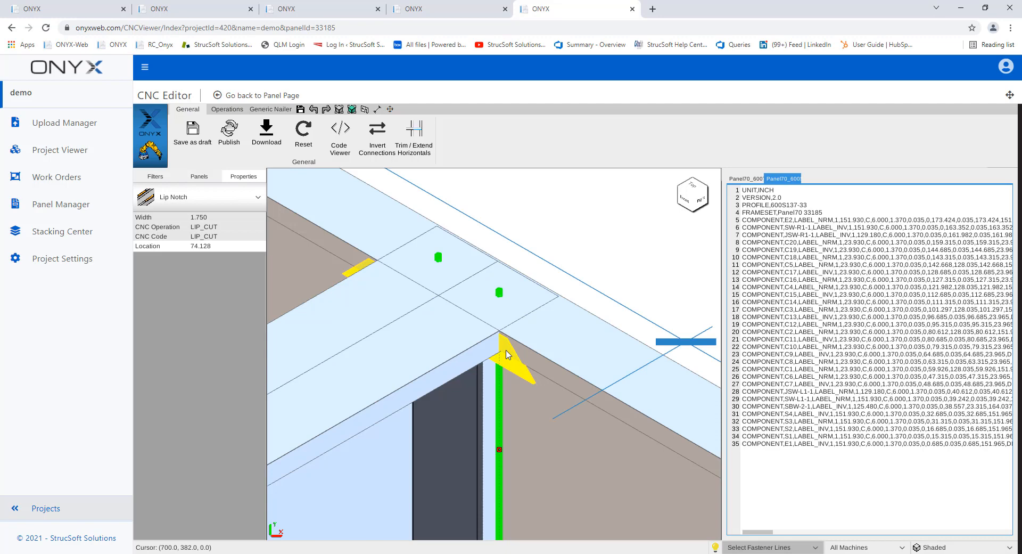
mouse_move(502, 301)
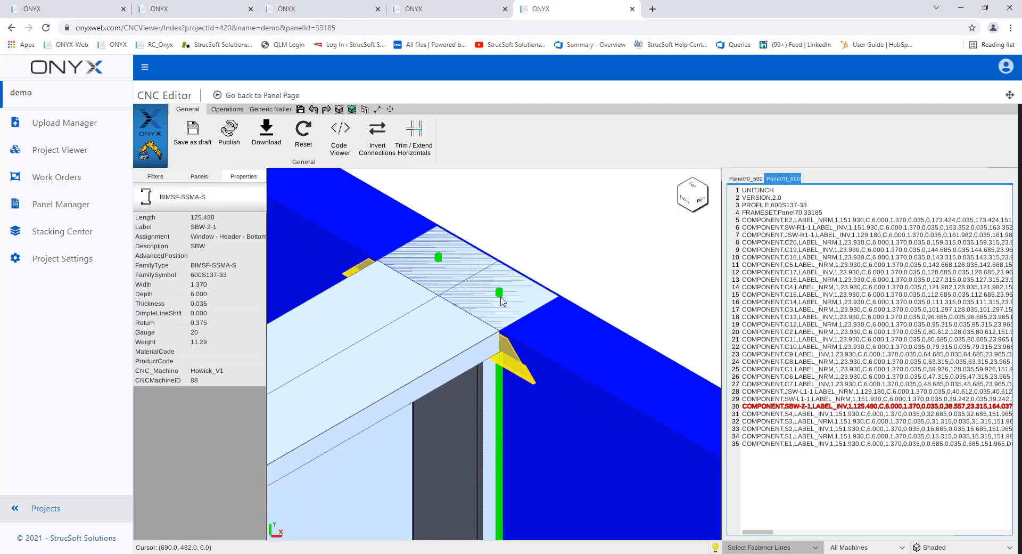
left_click(498, 291)
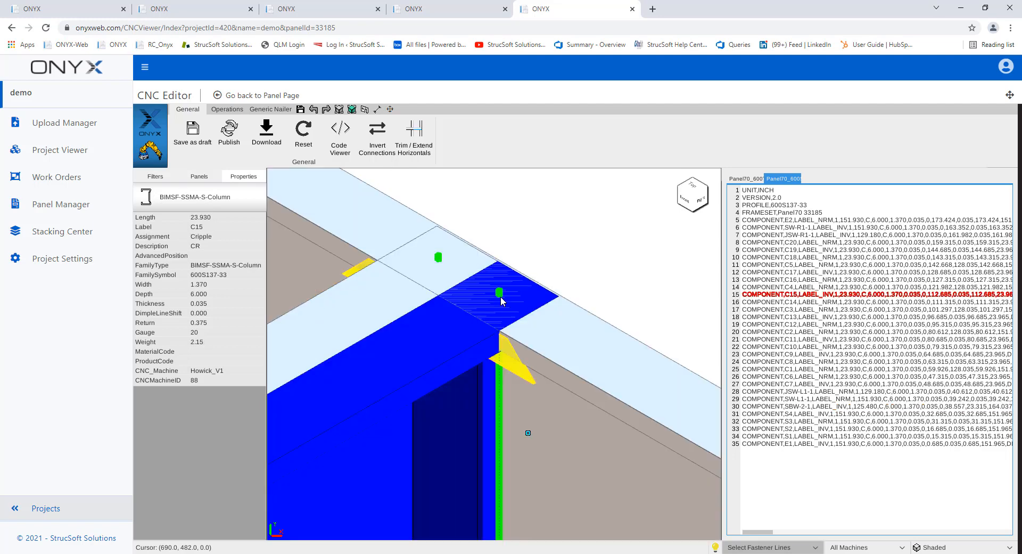
left_click(498, 291)
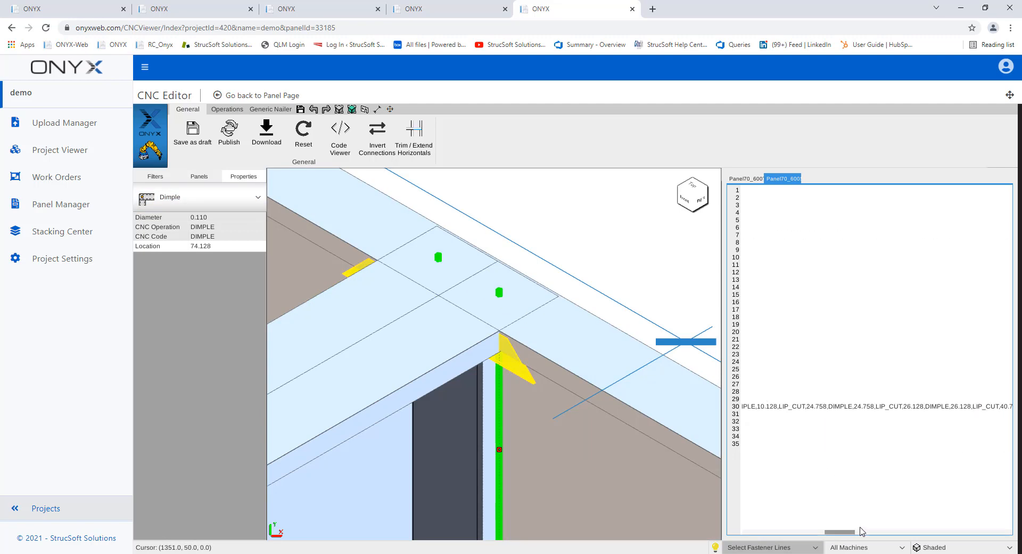
left_click(516, 358)
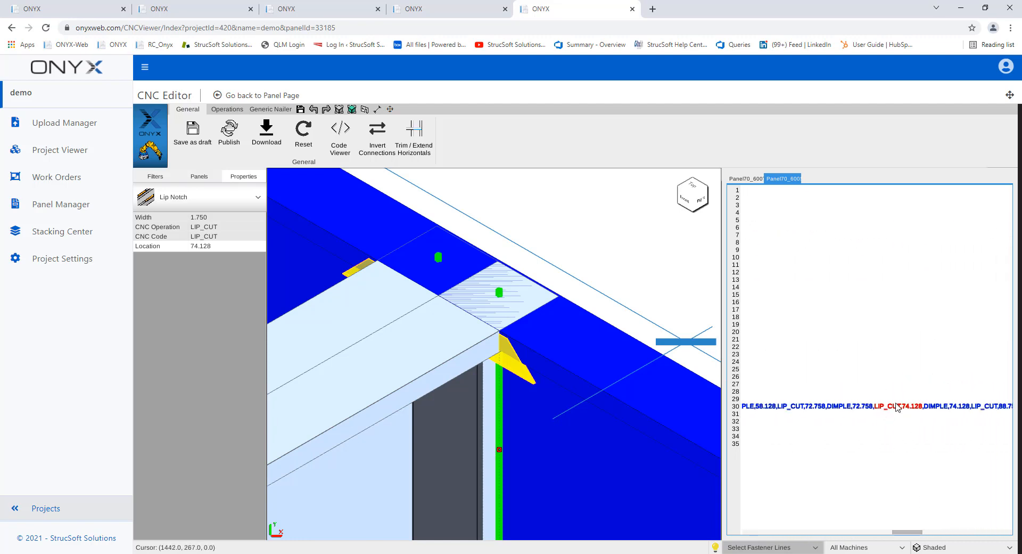
mouse_move(918, 409)
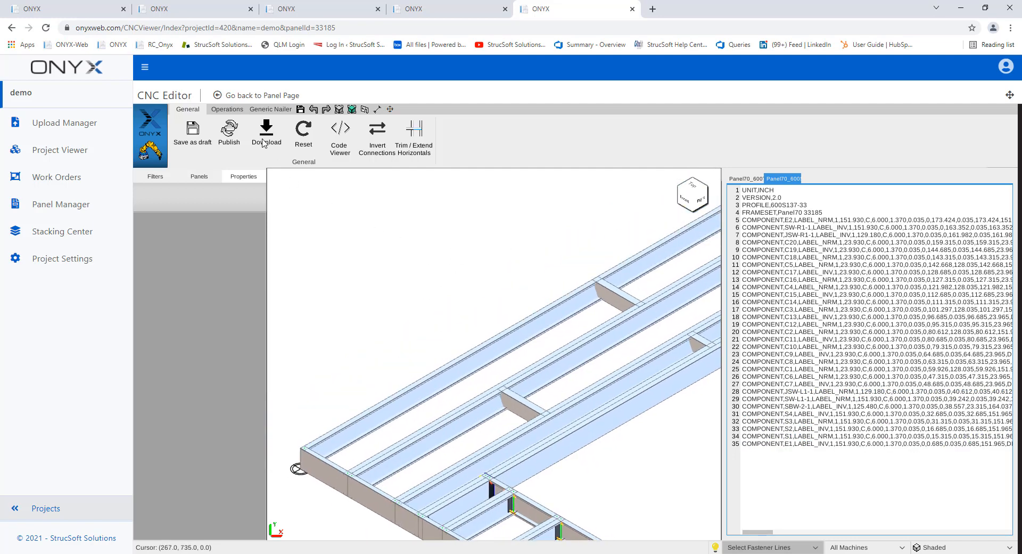
Step: Add a slot hole machining operation on end stud E1 and pick it up for repositioning
left_click(226, 109)
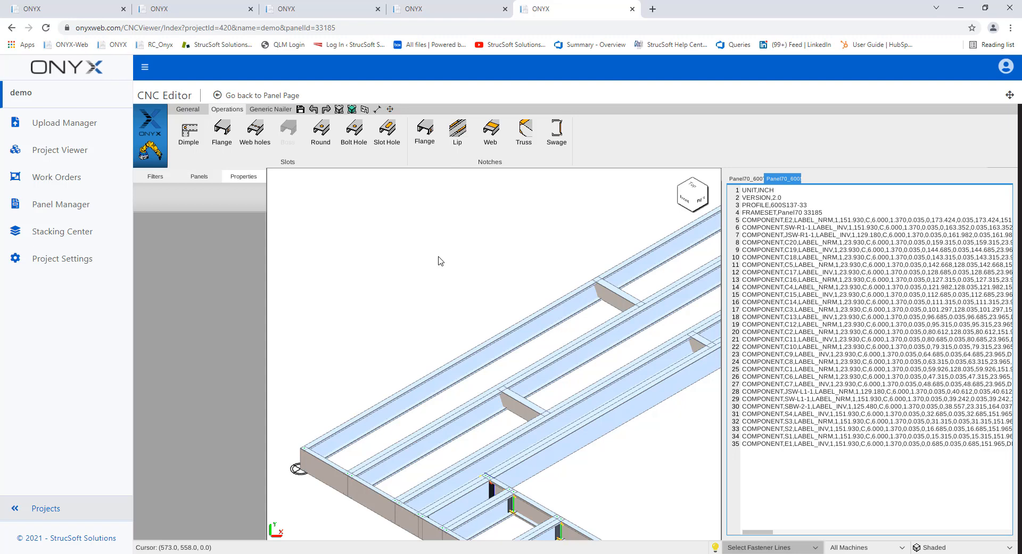
mouse_move(475, 337)
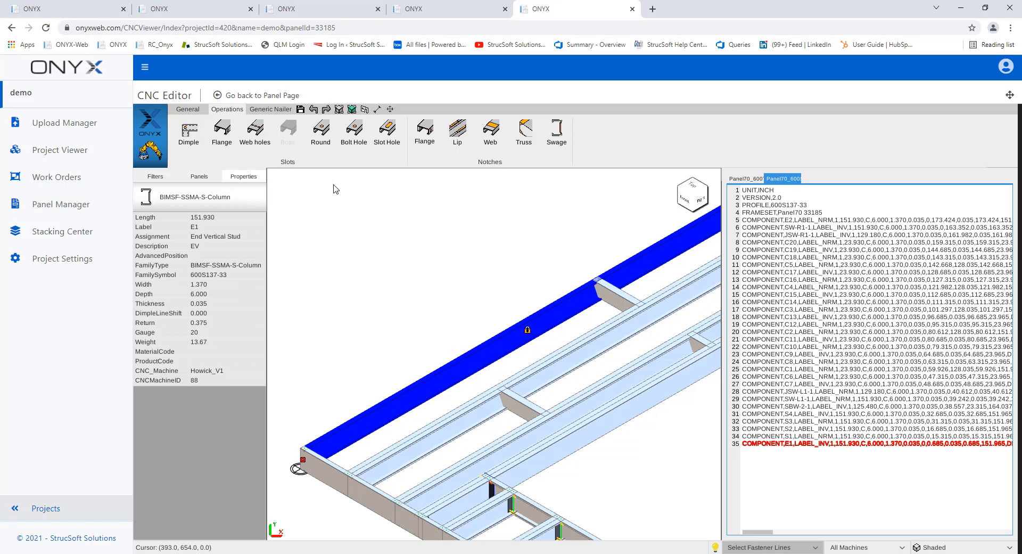
left_click(387, 130)
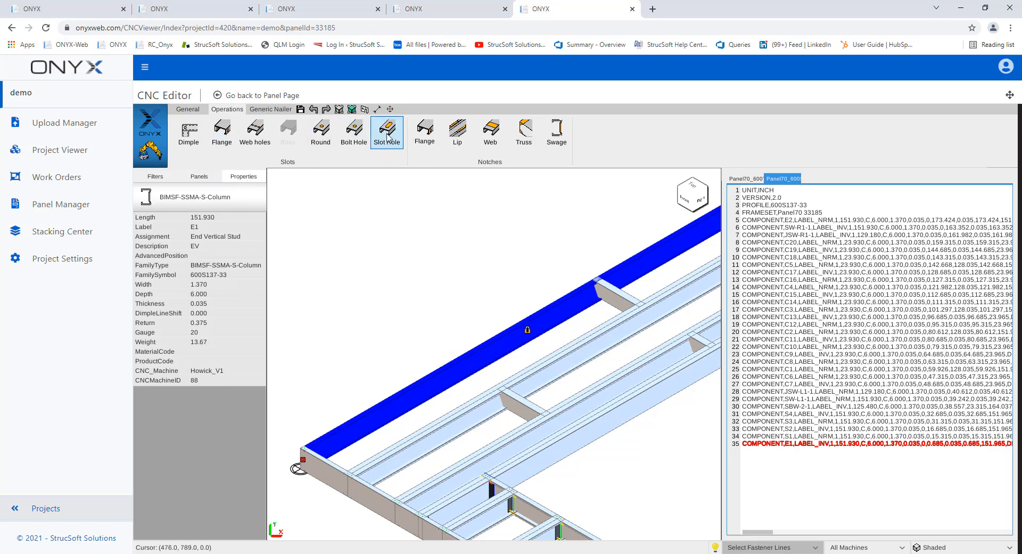
left_click(386, 132)
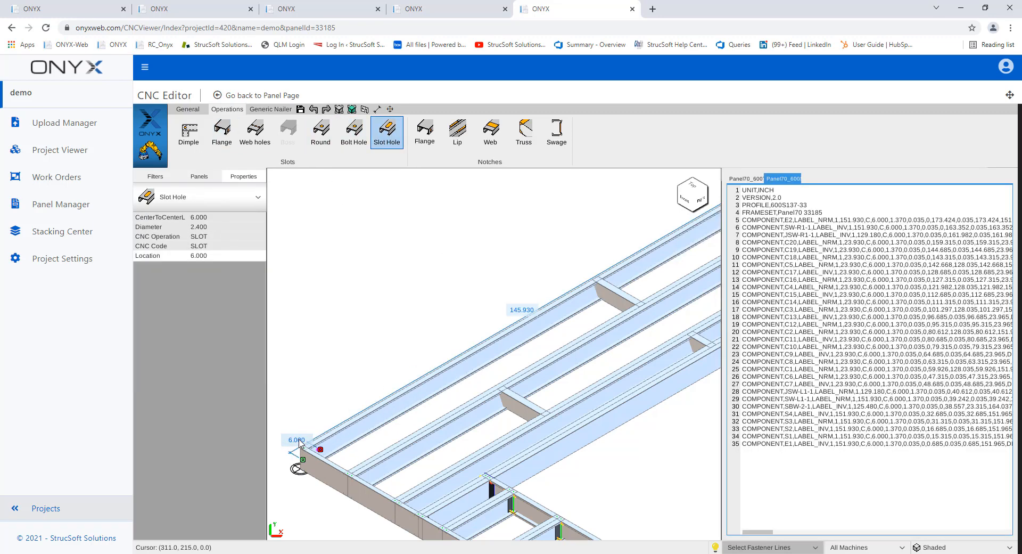
left_click(386, 130)
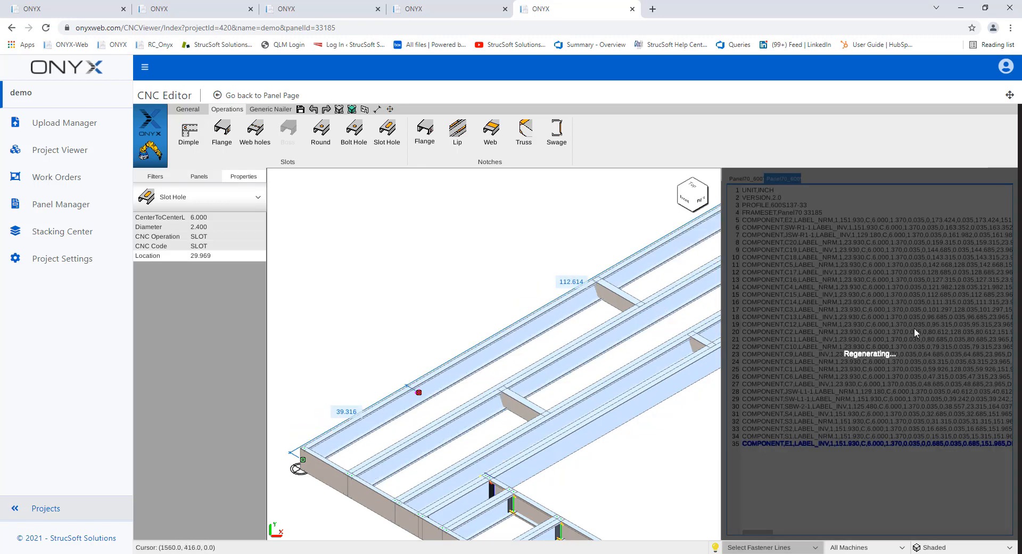
Step: Move the slot hole along the member to location 50.525, matching SLOT,50.525 in the code
left_click(417, 390)
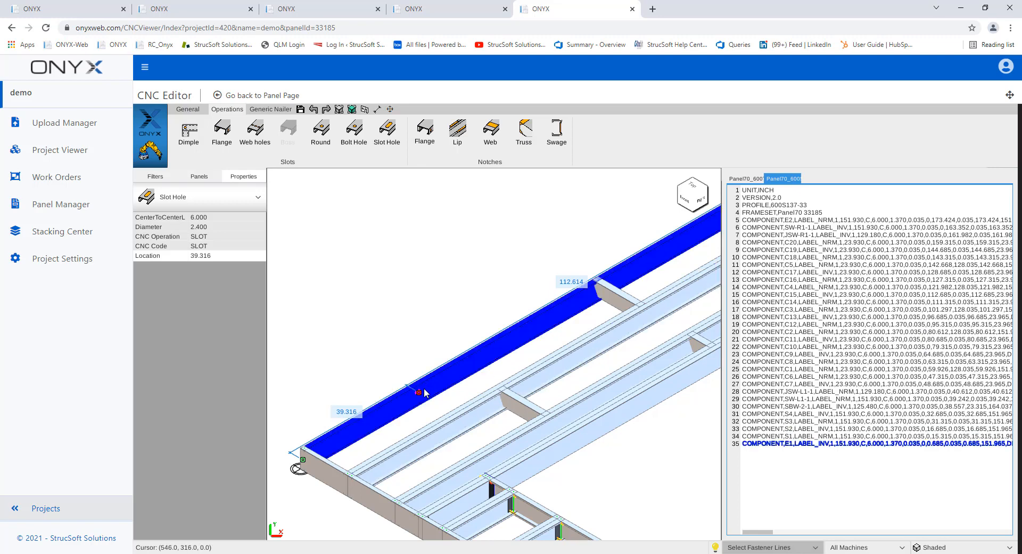
left_click_drag(419, 392, 399, 402)
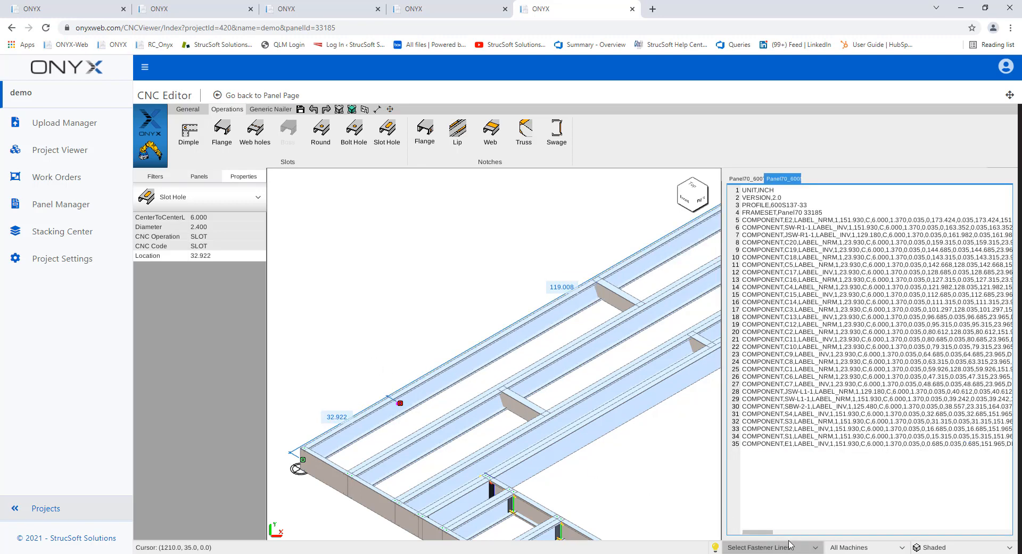
scroll("right", 3)
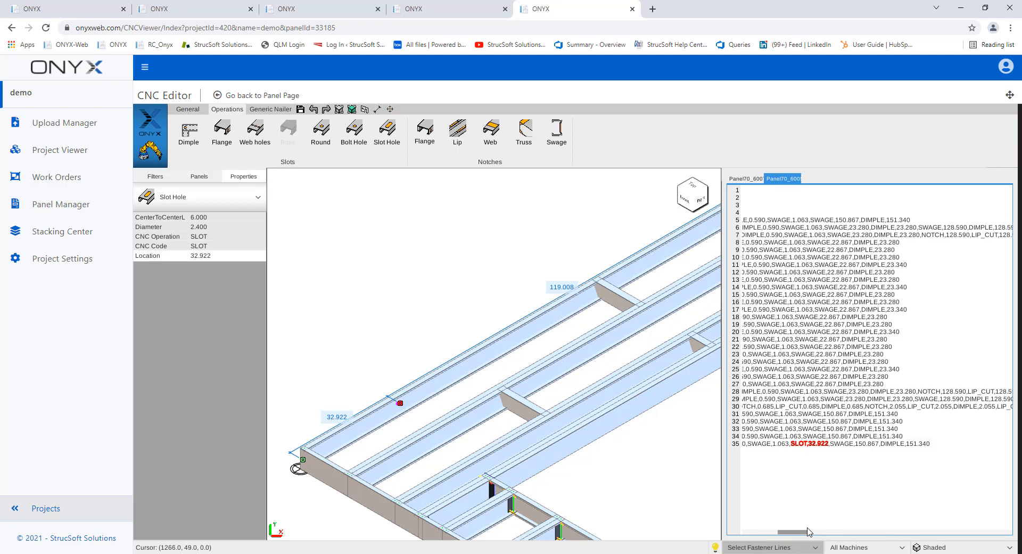
mouse_move(817, 450)
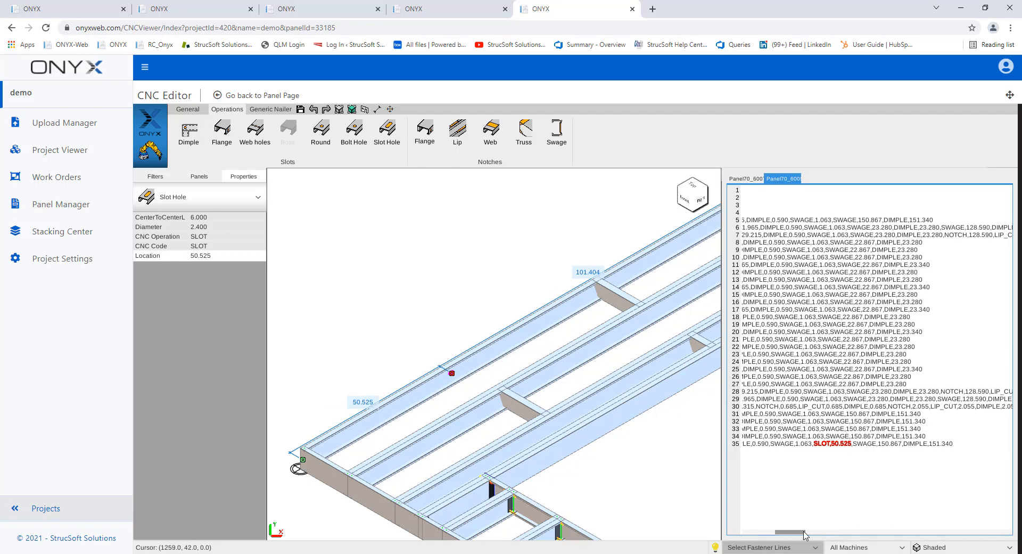
mouse_move(724, 419)
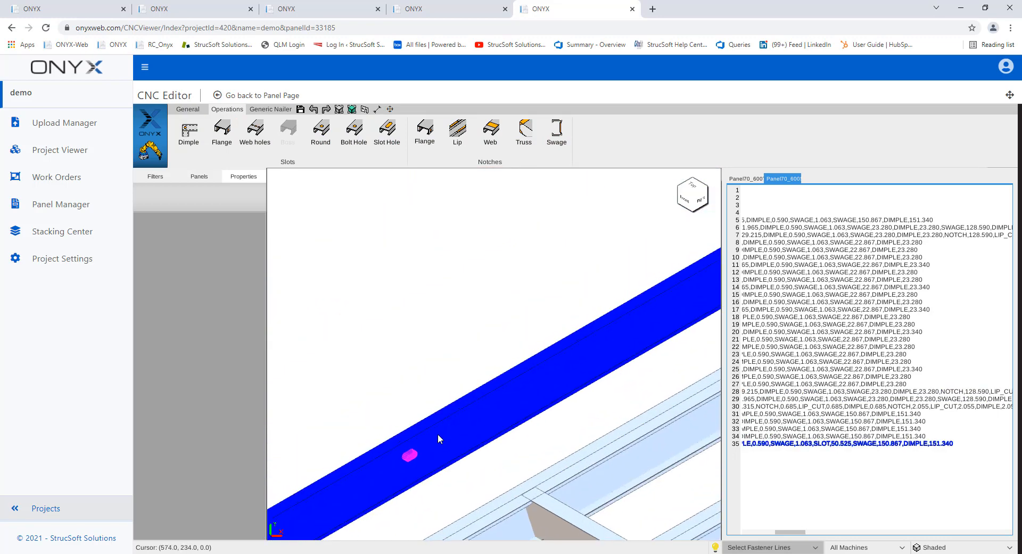
left_click(409, 454)
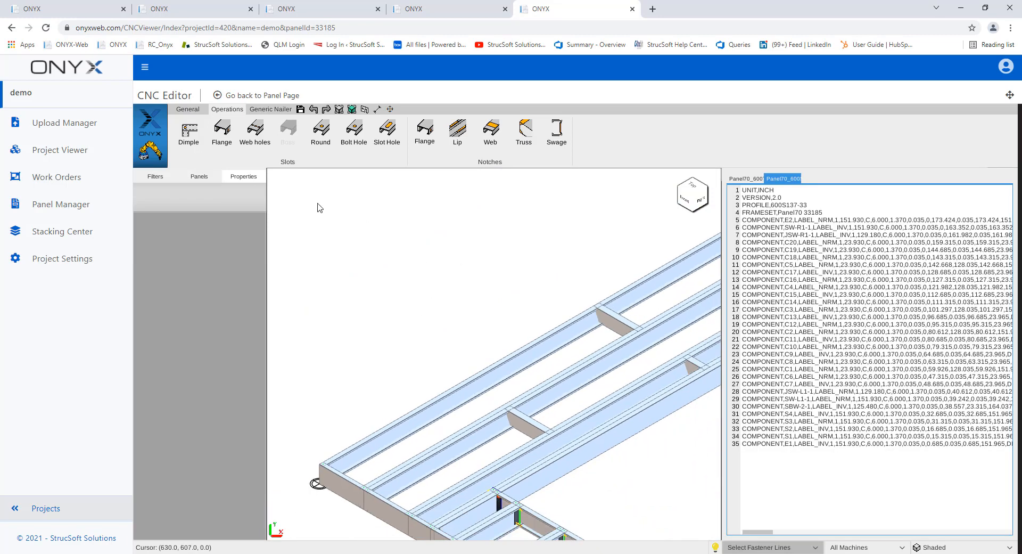
Step: Show the General ribbon with its Save as draft, Publish and Download tools
left_click(188, 109)
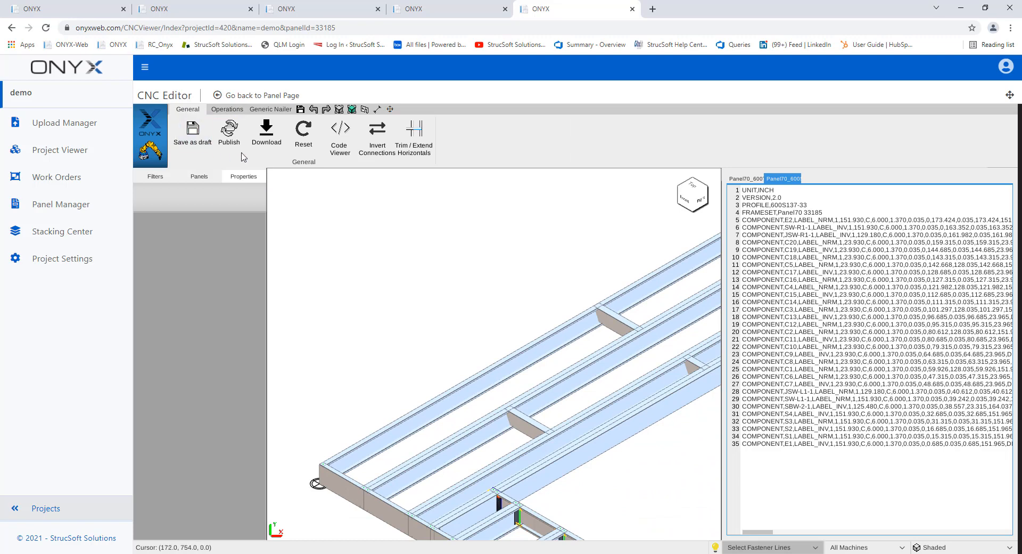
mouse_move(192, 130)
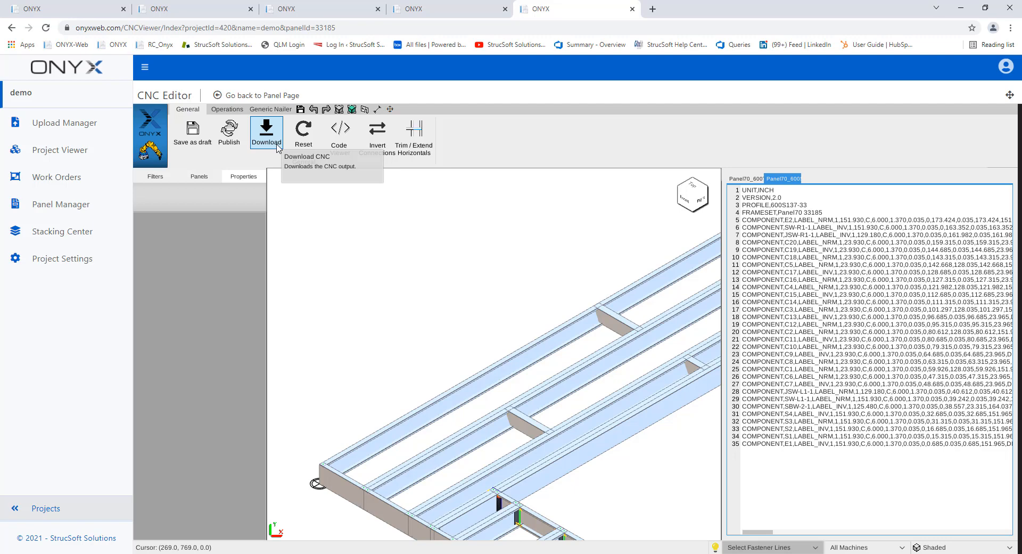
mouse_move(279, 148)
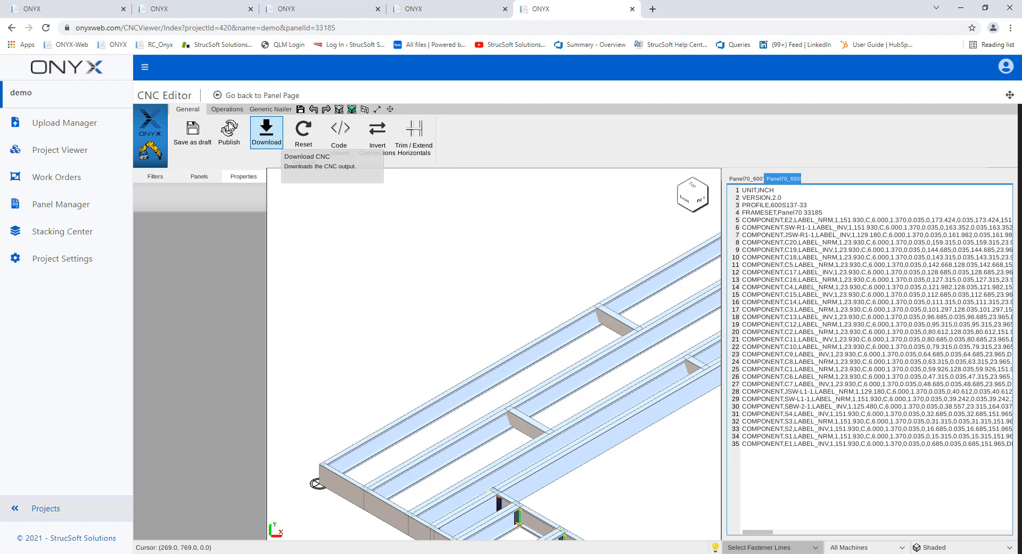
mouse_move(229, 130)
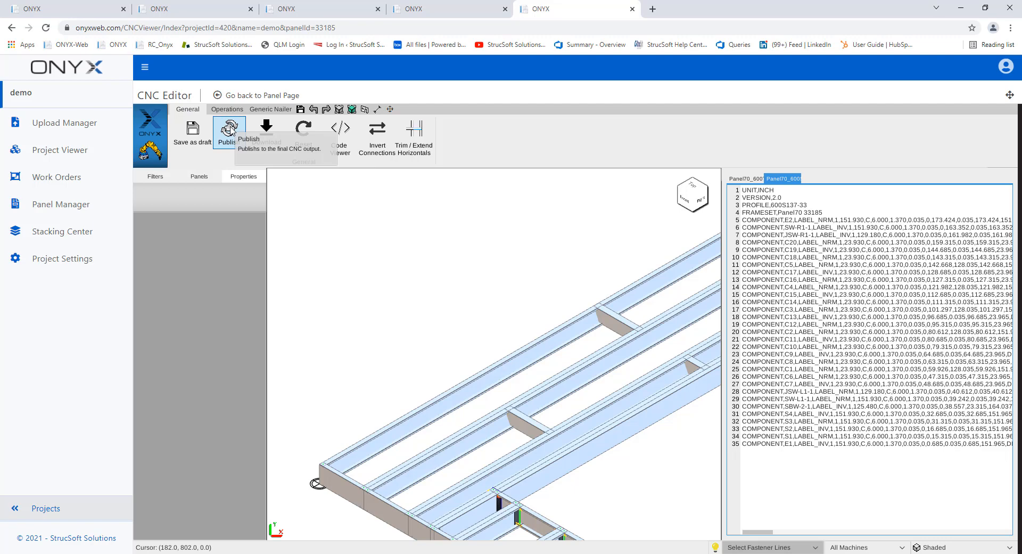
mouse_move(614, 287)
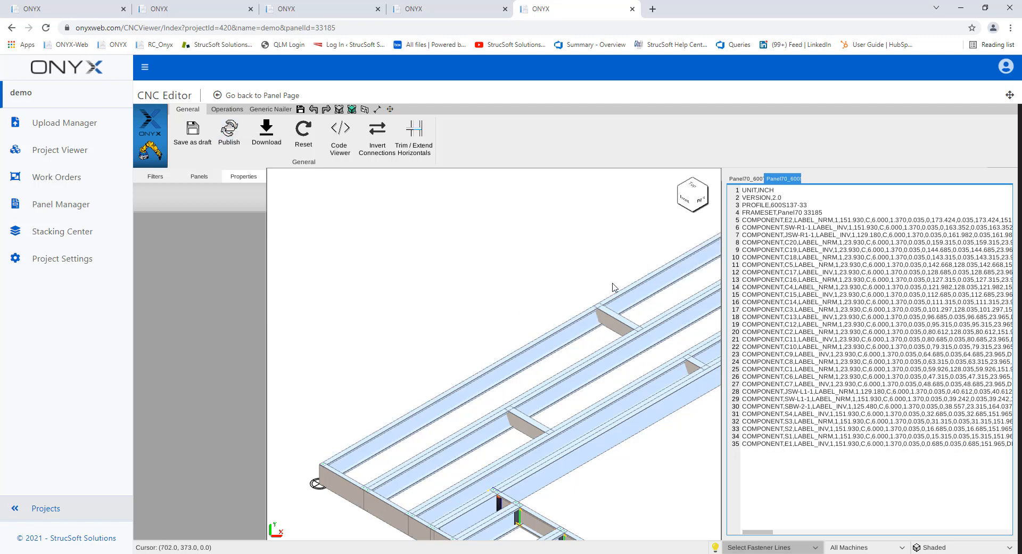
mouse_move(266, 130)
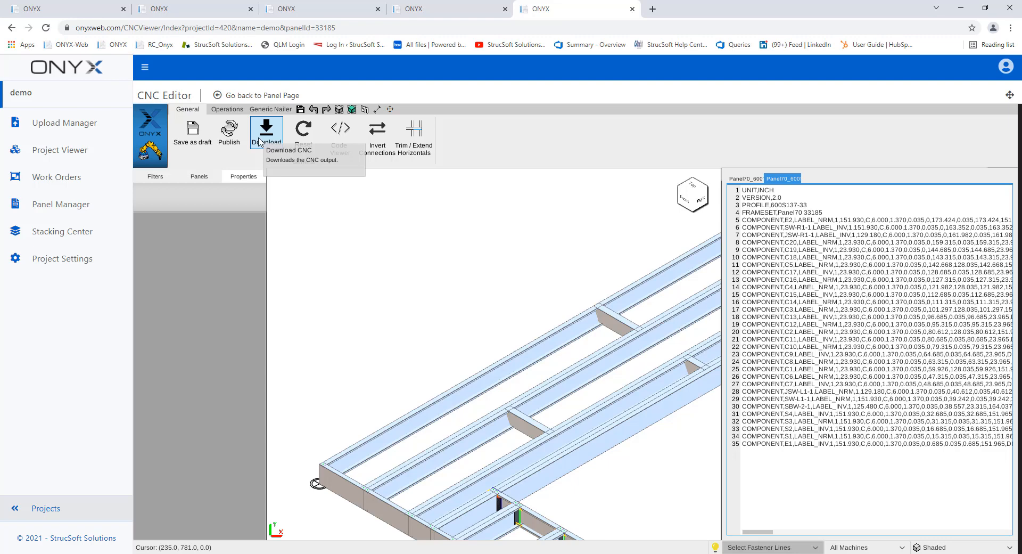
mouse_move(229, 128)
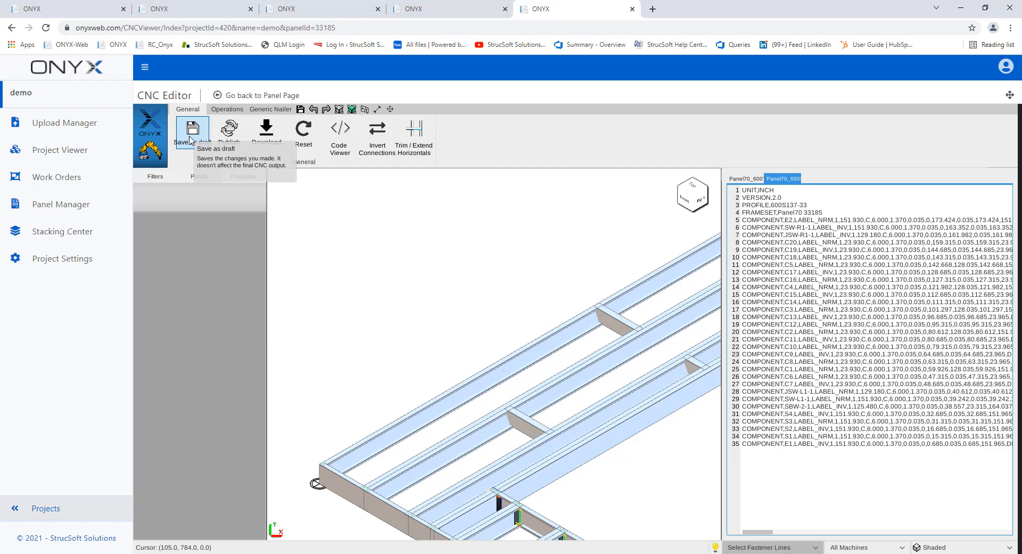
mouse_move(228, 128)
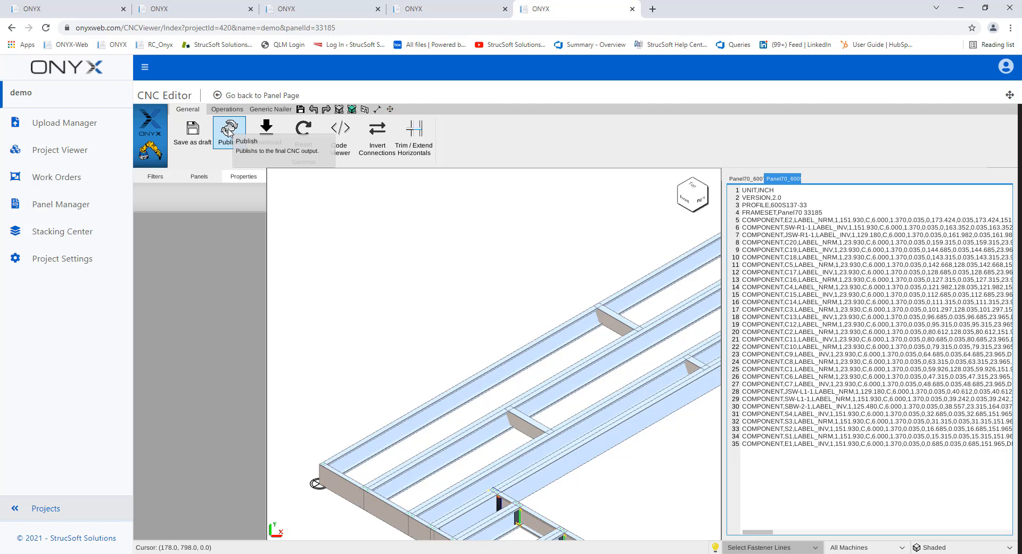
mouse_move(266, 130)
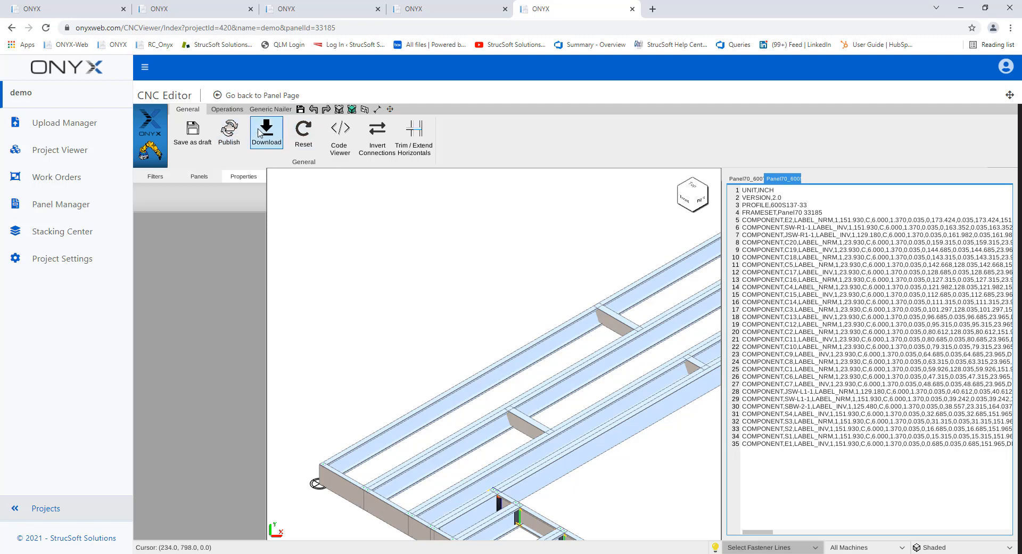
mouse_move(266, 130)
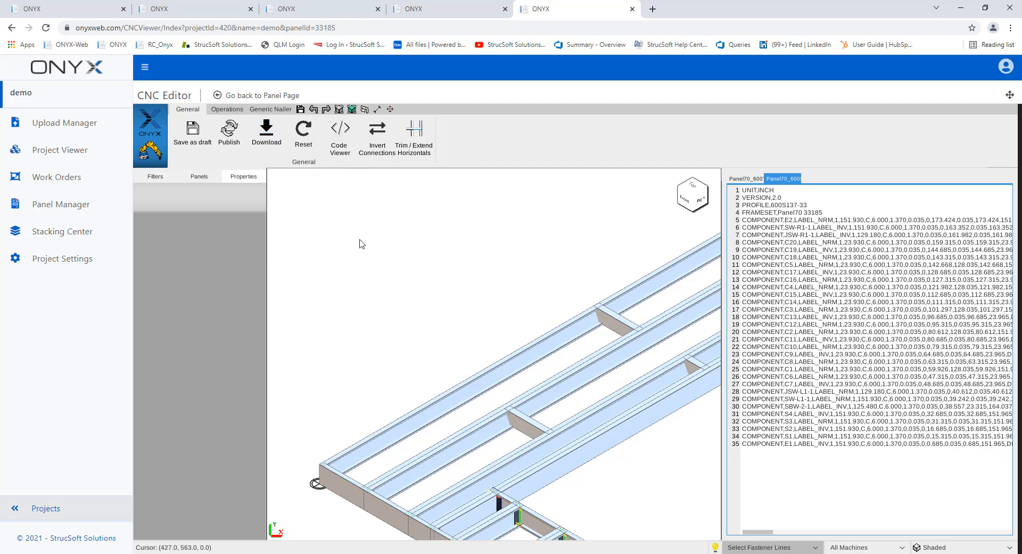
mouse_move(368, 182)
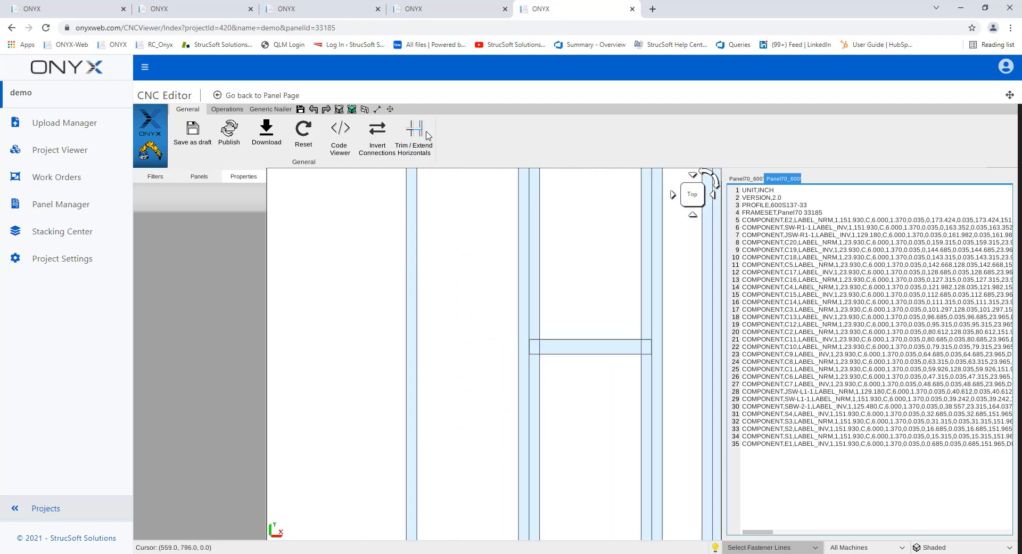
mouse_move(414, 128)
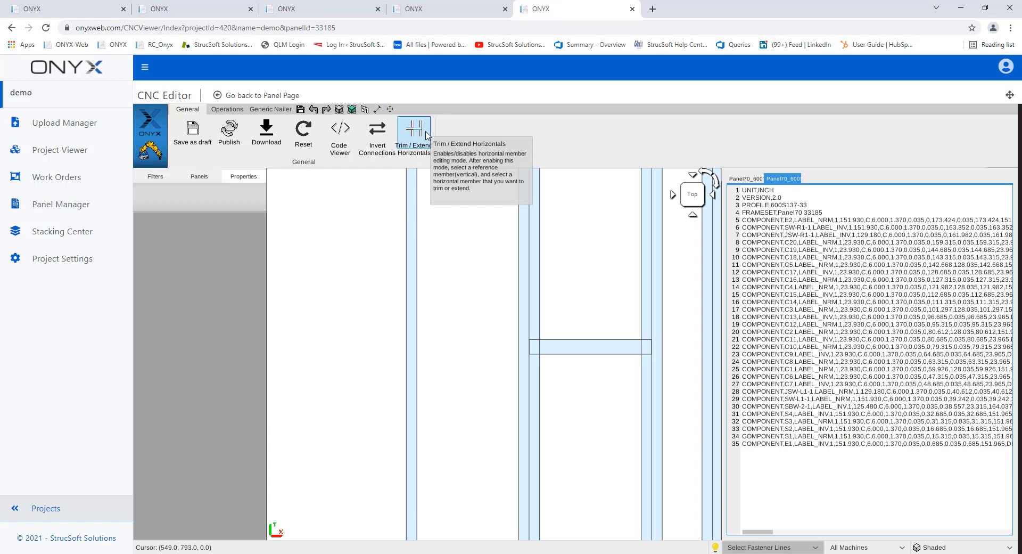
Step: Extend the short horizontal member left to the next vertical stud with Trim / Extend Horizontals
left_click(413, 129)
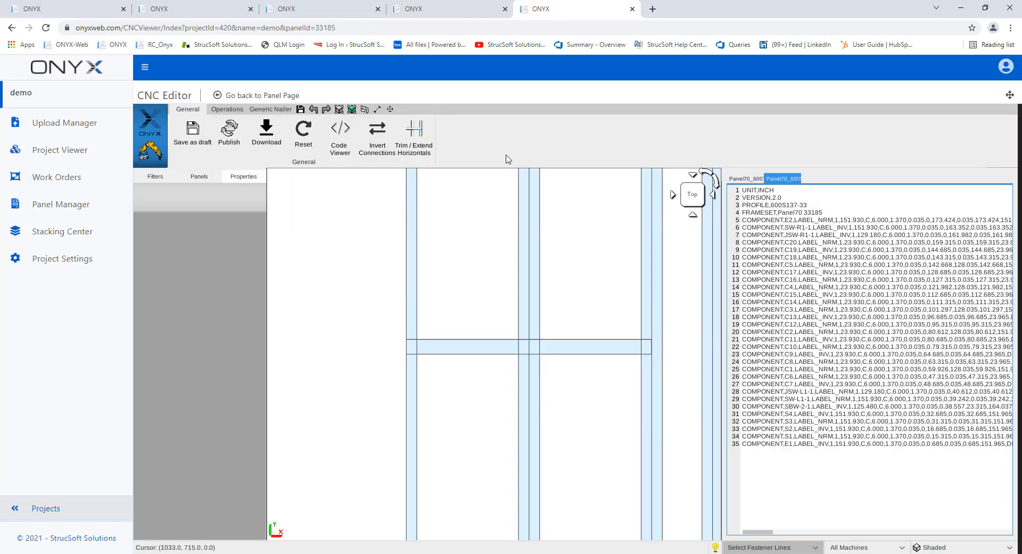
left_click(339, 134)
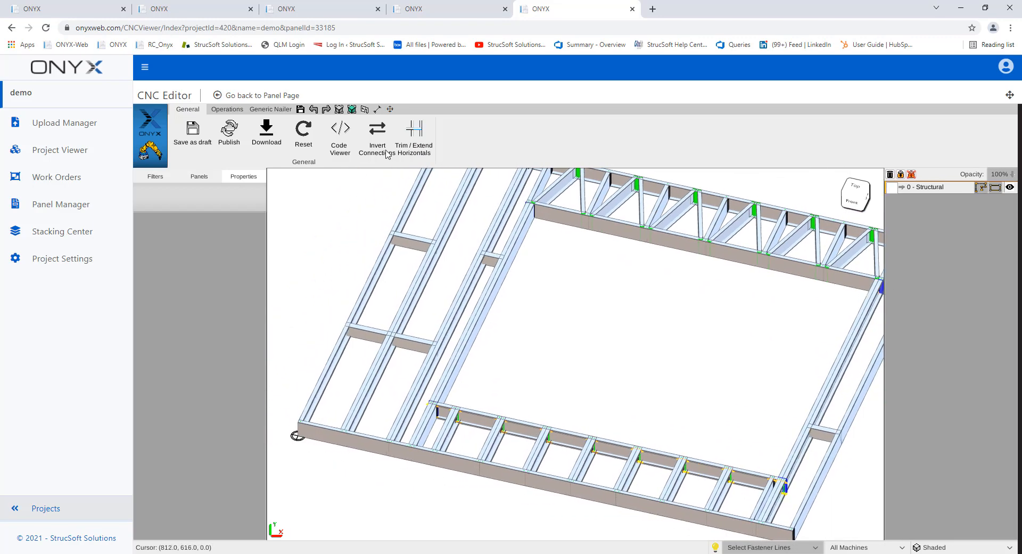
mouse_move(377, 129)
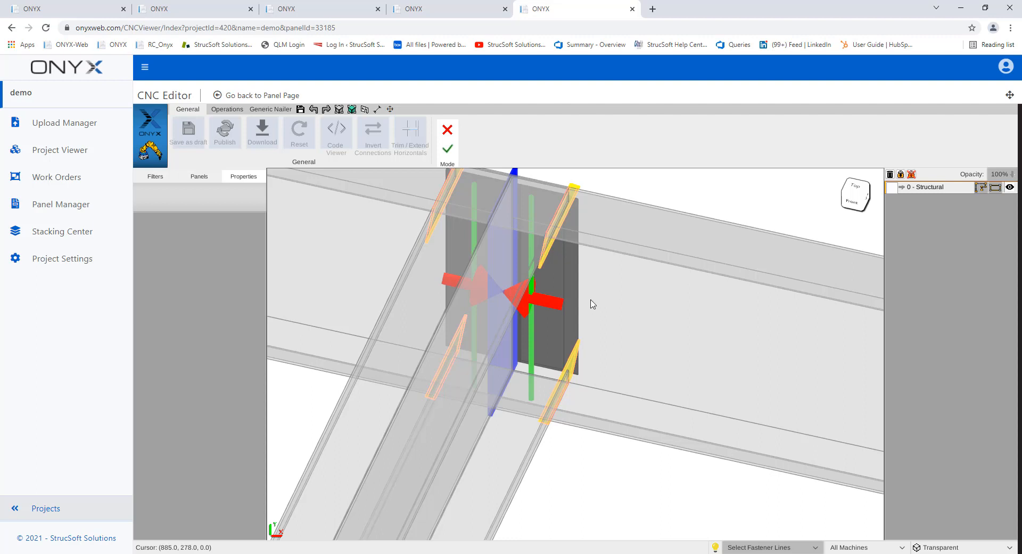
mouse_move(639, 547)
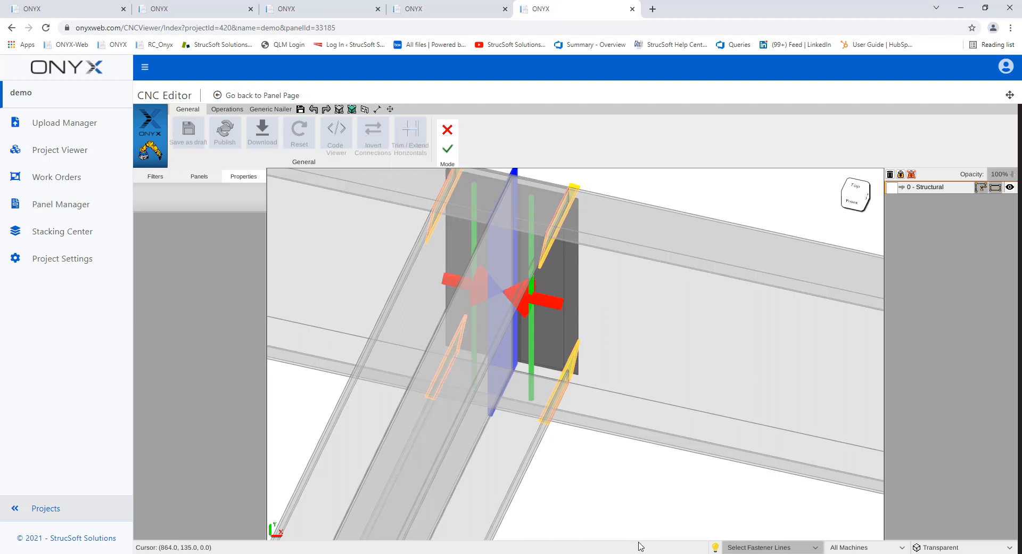
Step: Enter Invert Connections mode to show a stud-to-track joint with its direction arrows
left_click(447, 148)
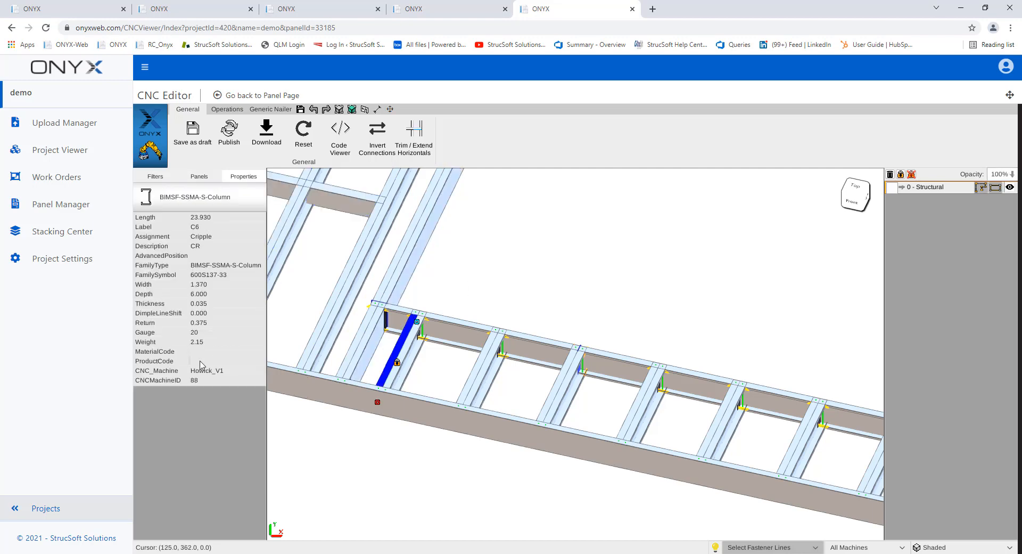
Step: Select cripple C7 to display its properties as a 23.930-long 600S137-33 column
left_click(404, 362)
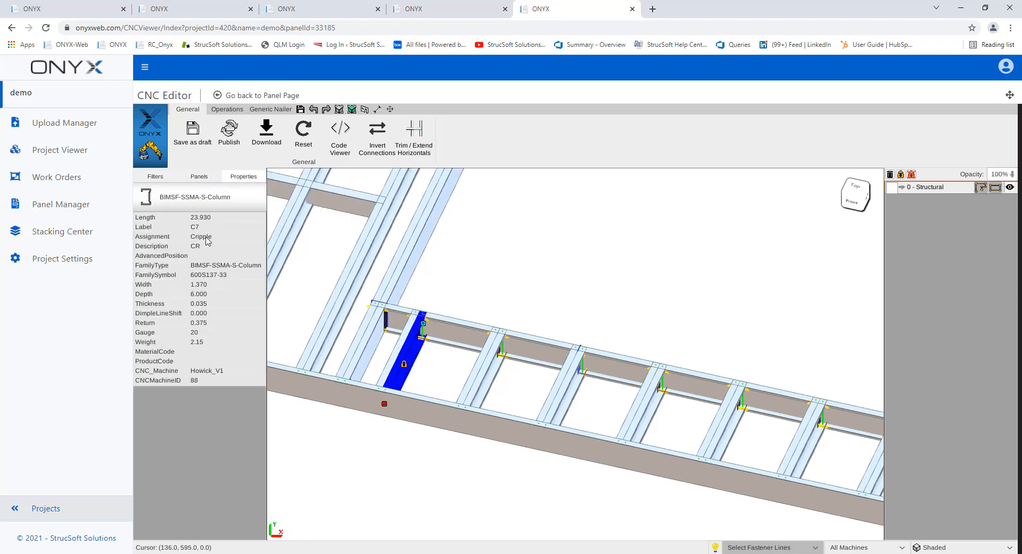
mouse_move(381, 299)
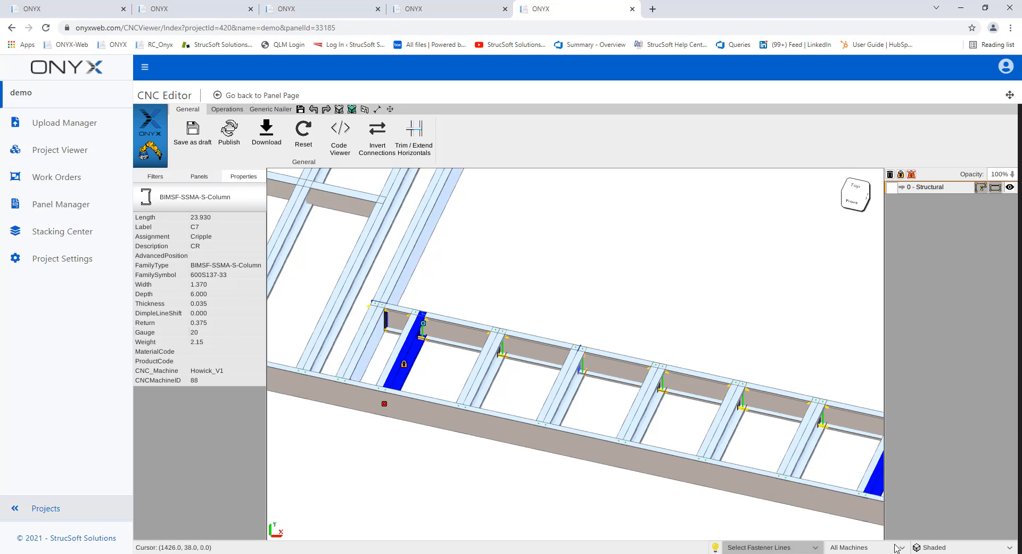
Step: Expand the machine filter listing All Machines and Howick_V1
left_click(849, 546)
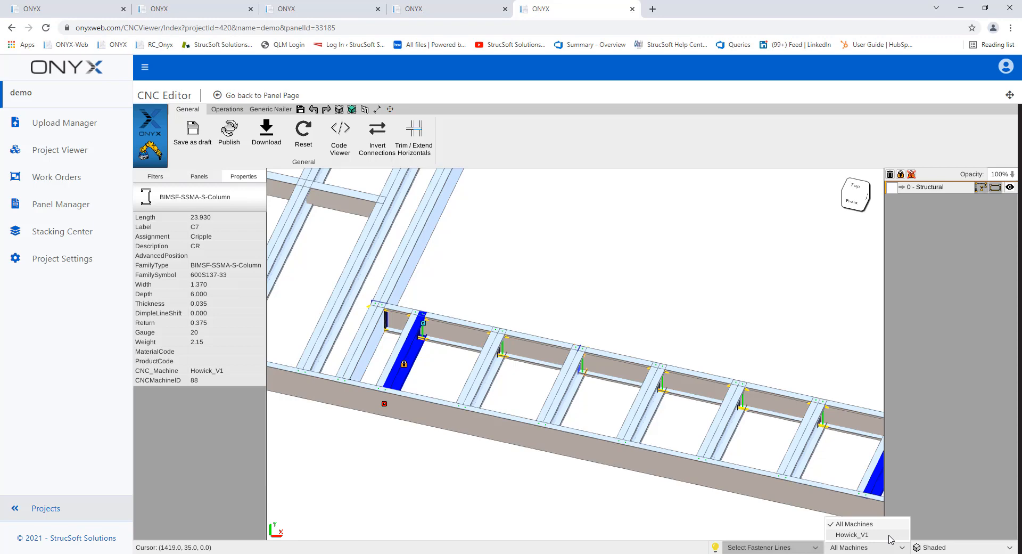
mouse_move(618, 179)
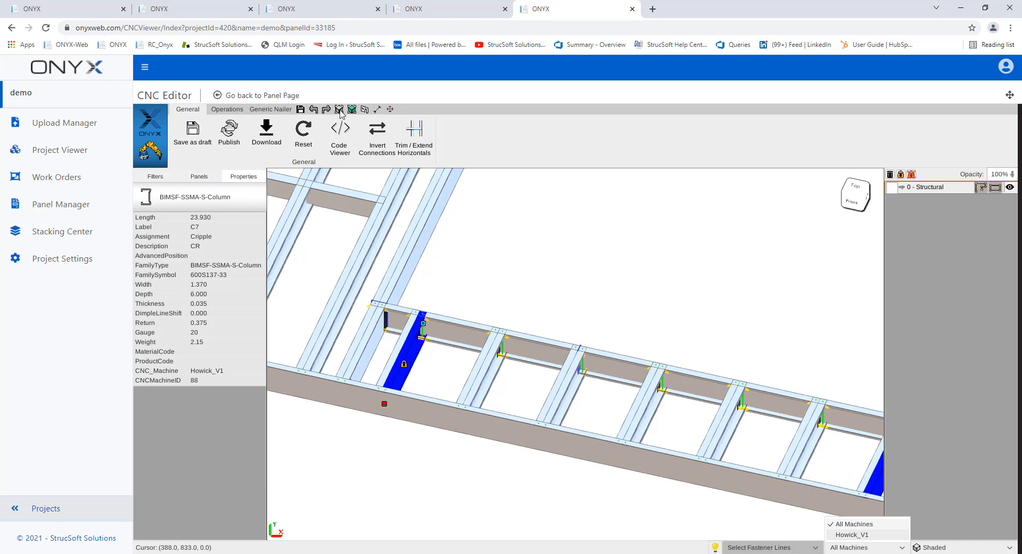
mouse_move(365, 135)
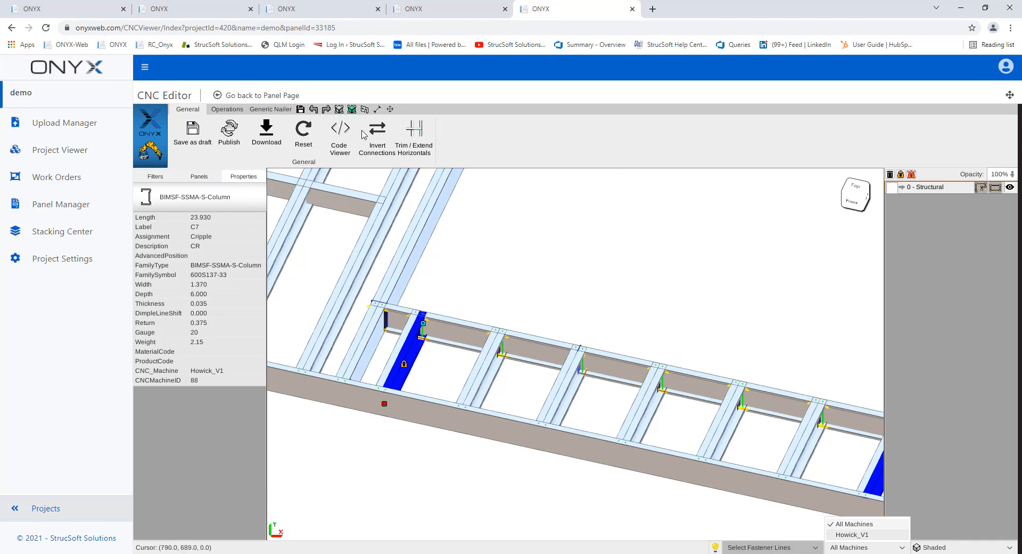
mouse_move(620, 208)
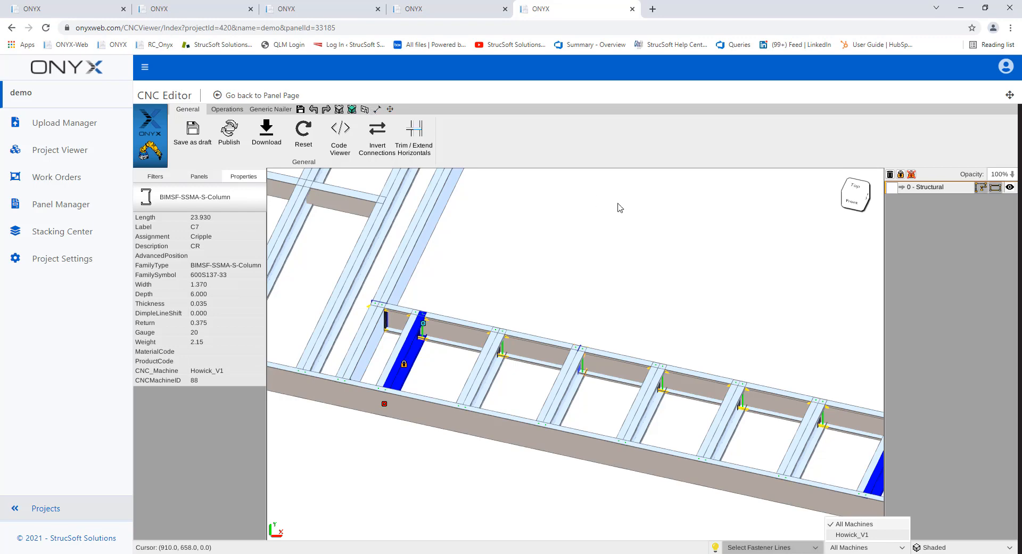